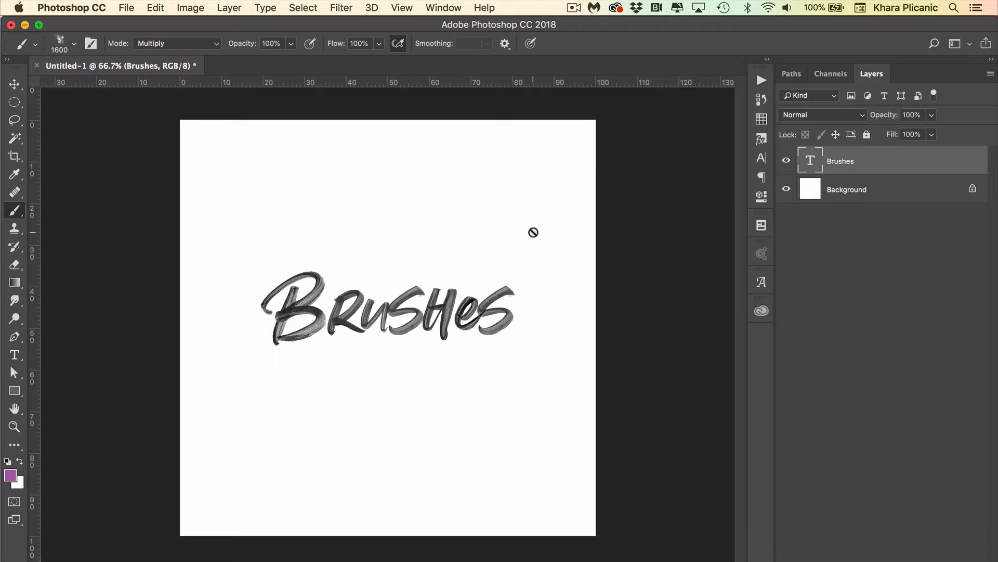
mouse_move(569, 318)
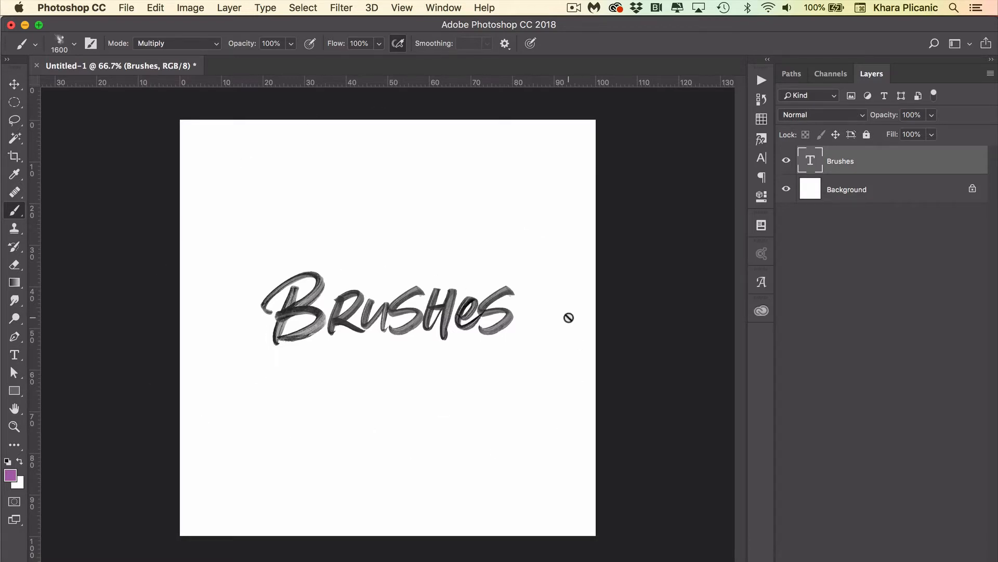
mouse_move(568, 317)
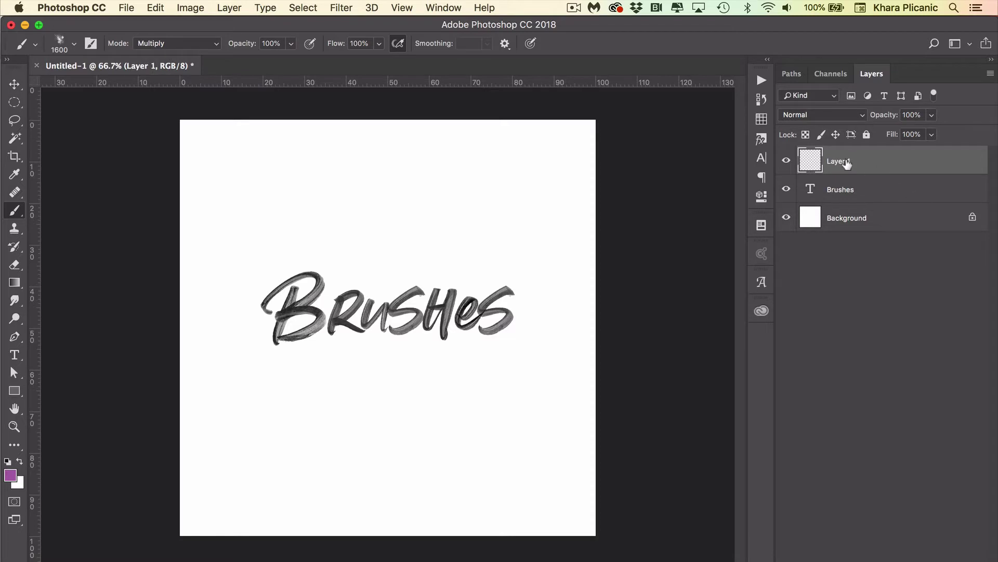
Drag the new layer beneath the Brushes text layer
left_click_drag(839, 161, 838, 189)
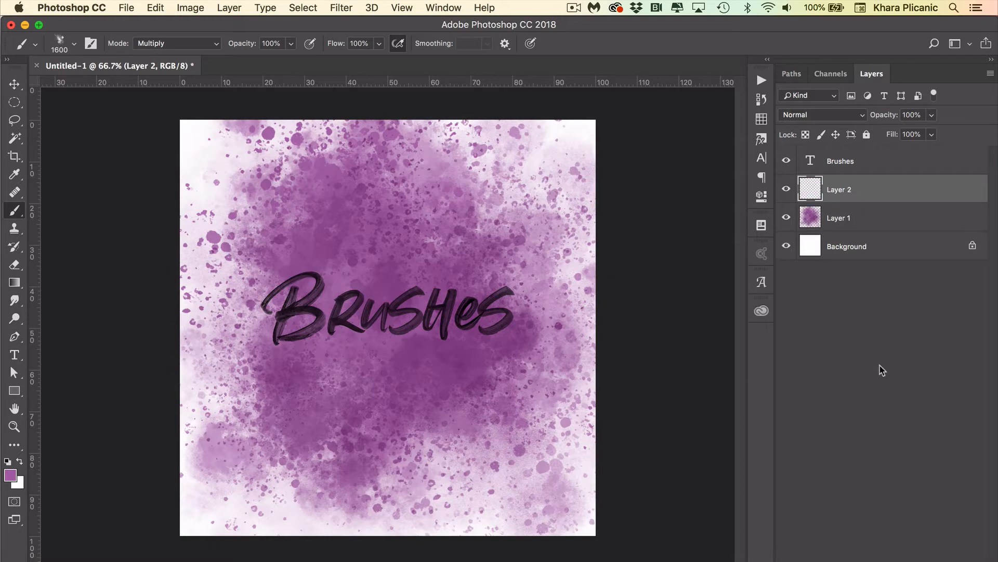
Hide Layer 1 with the purple spatter
left_click(787, 217)
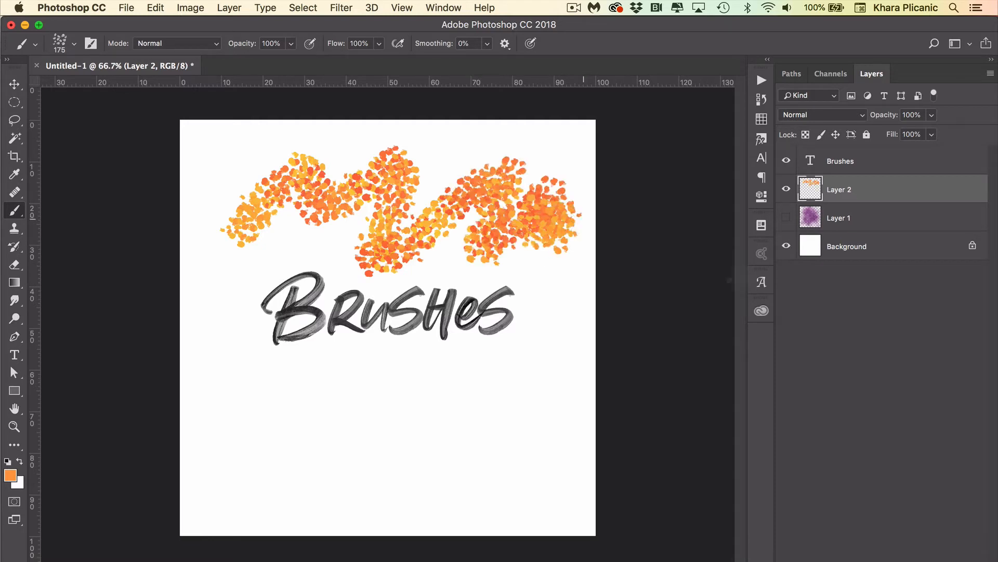
mouse_move(182, 77)
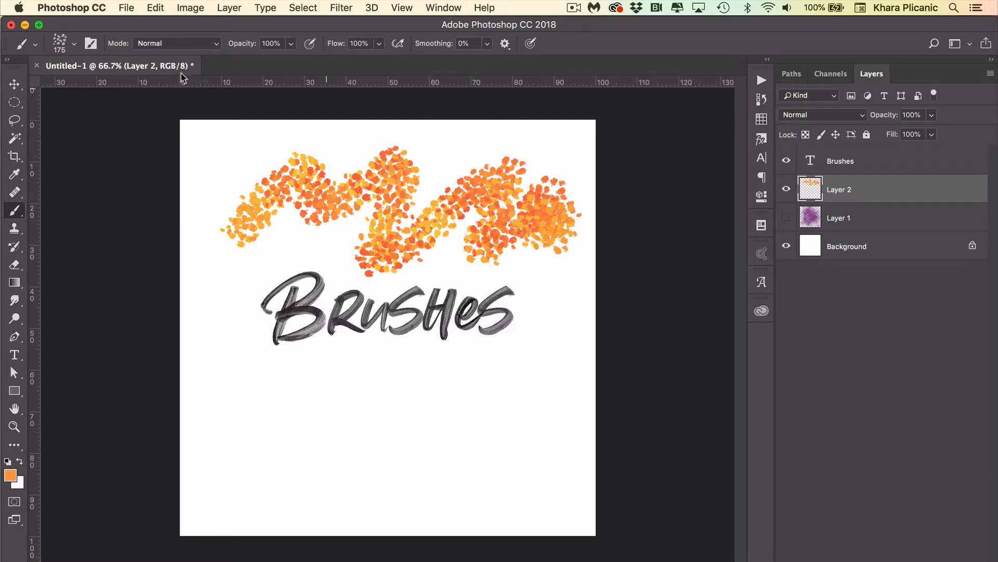
Select the kyle pointed scale 1 1674 brush preset
left_click(74, 43)
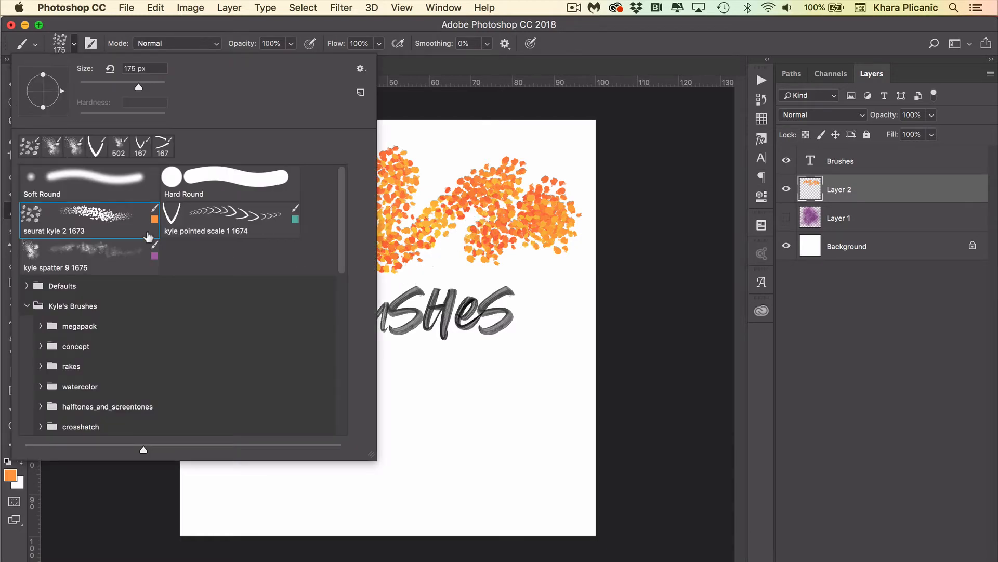
mouse_move(89, 219)
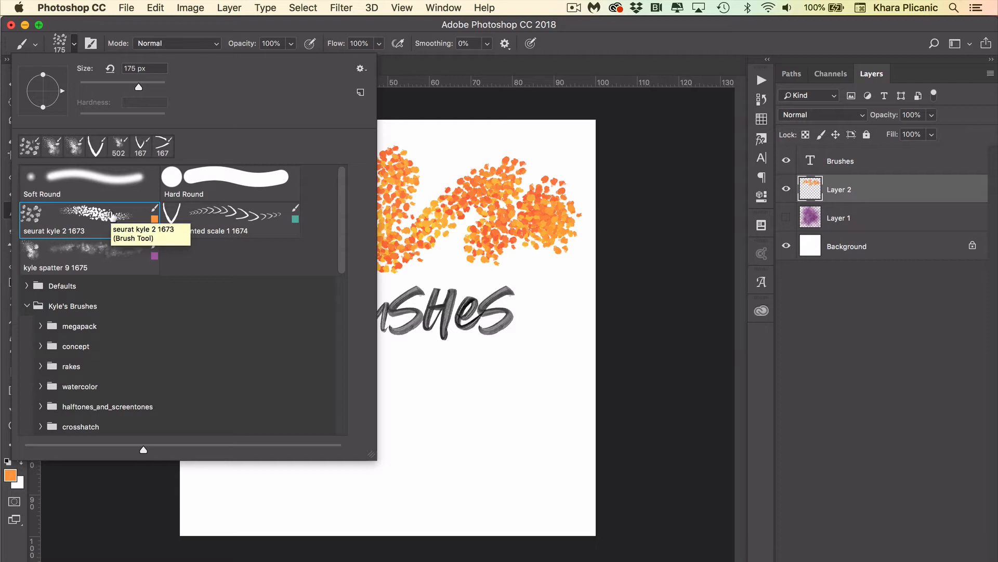
left_click(229, 216)
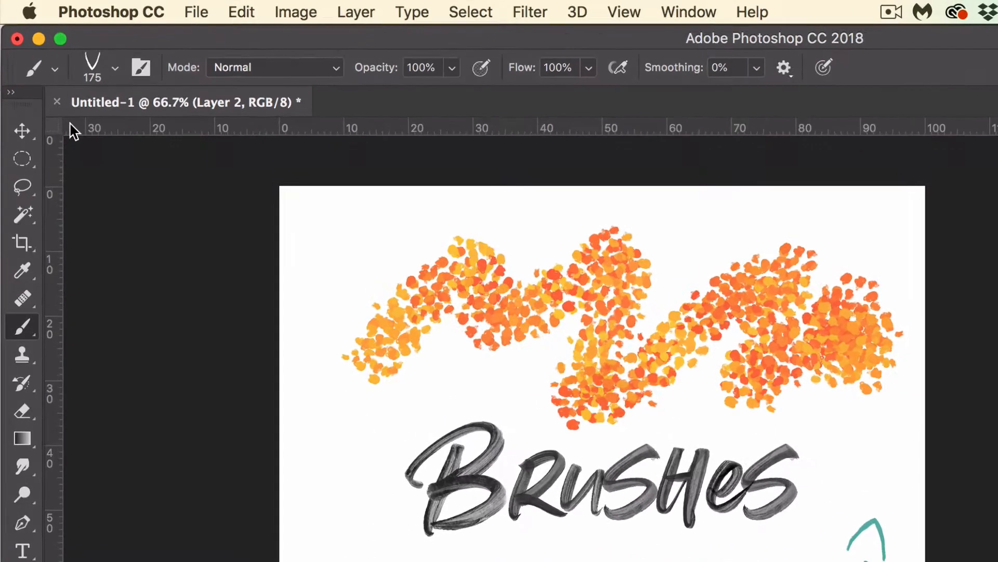
Choose Get More Brushes from the Brush Preset picker's gear menu
left_click(115, 67)
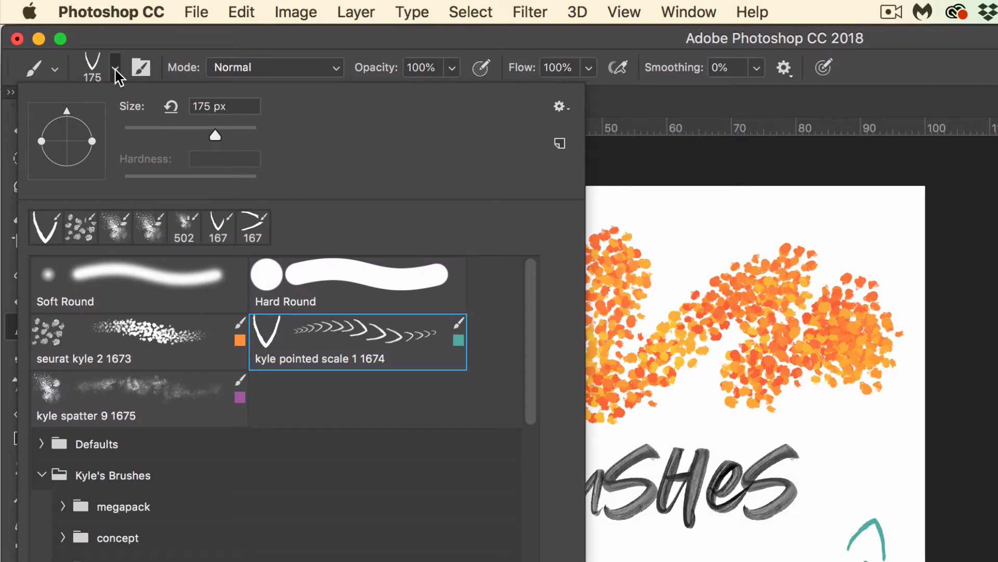
mouse_move(561, 106)
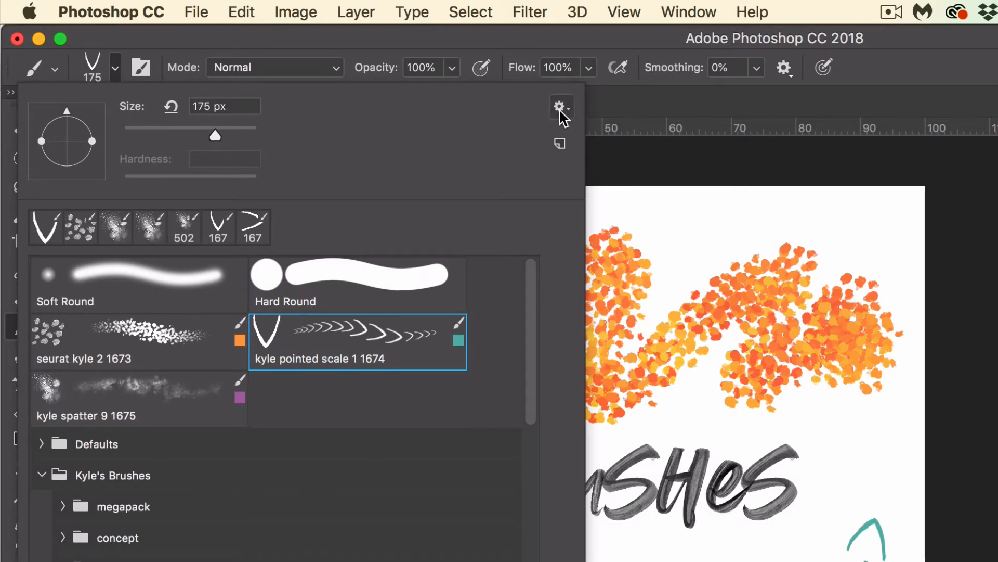
left_click(561, 106)
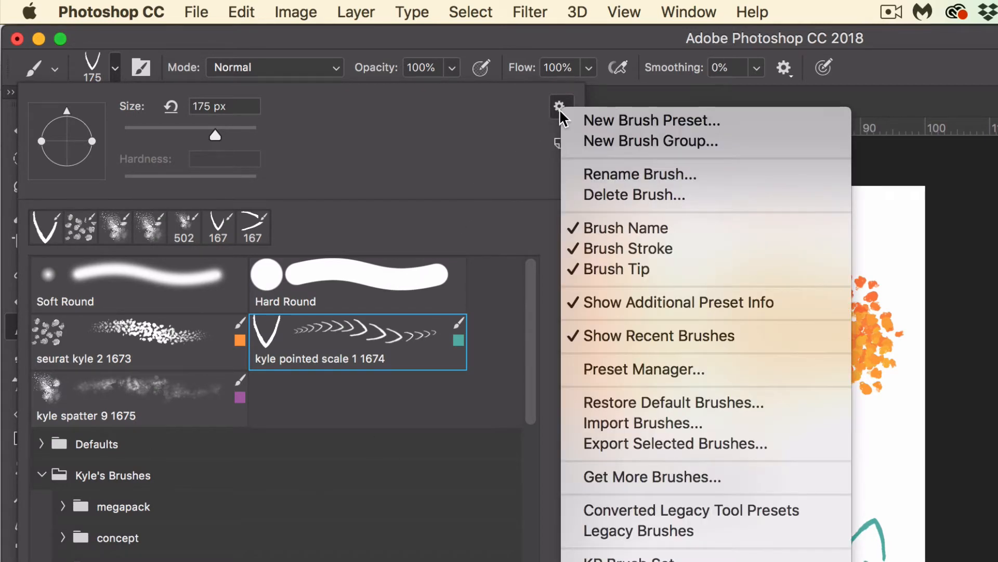
mouse_move(634, 476)
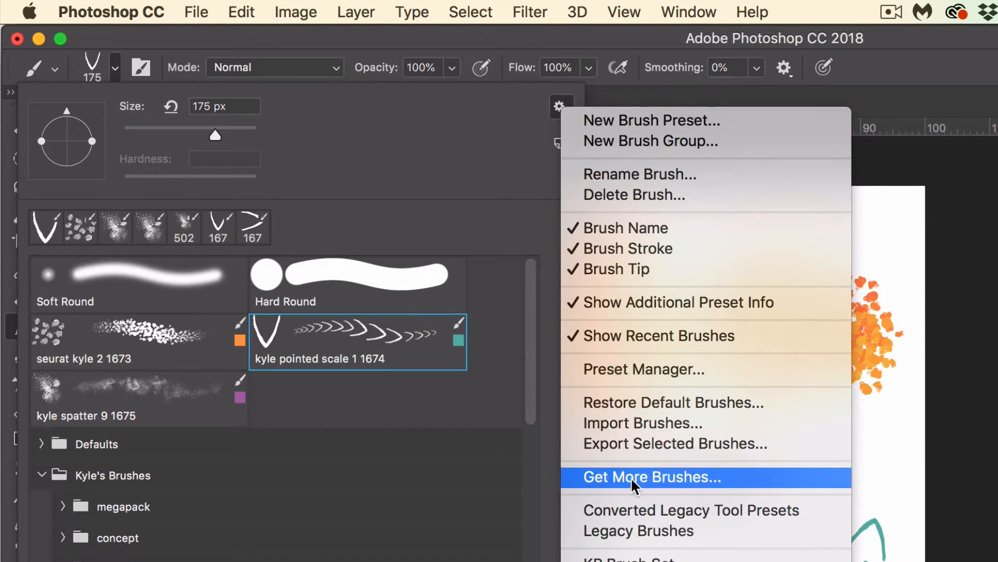
mouse_move(736, 488)
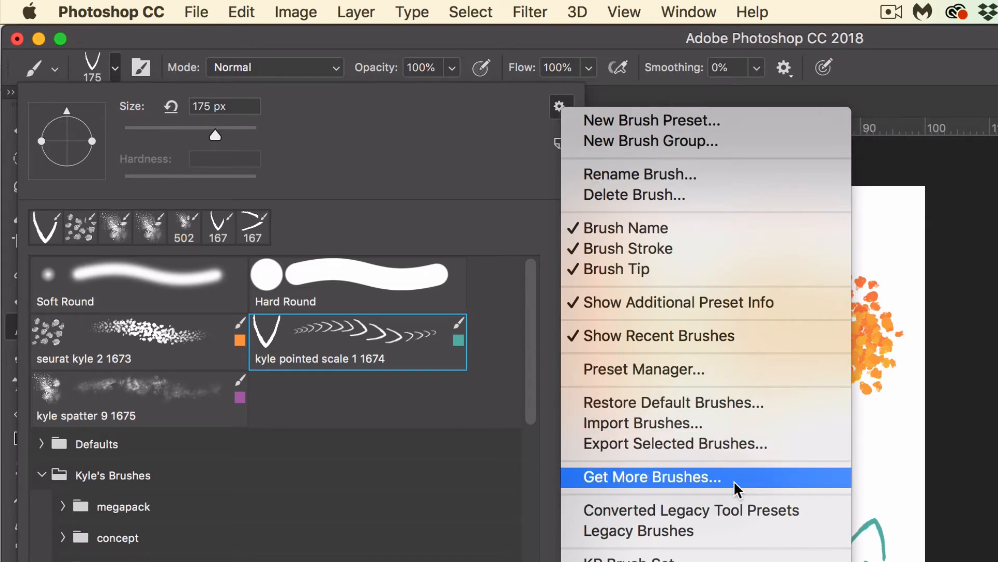
left_click(650, 477)
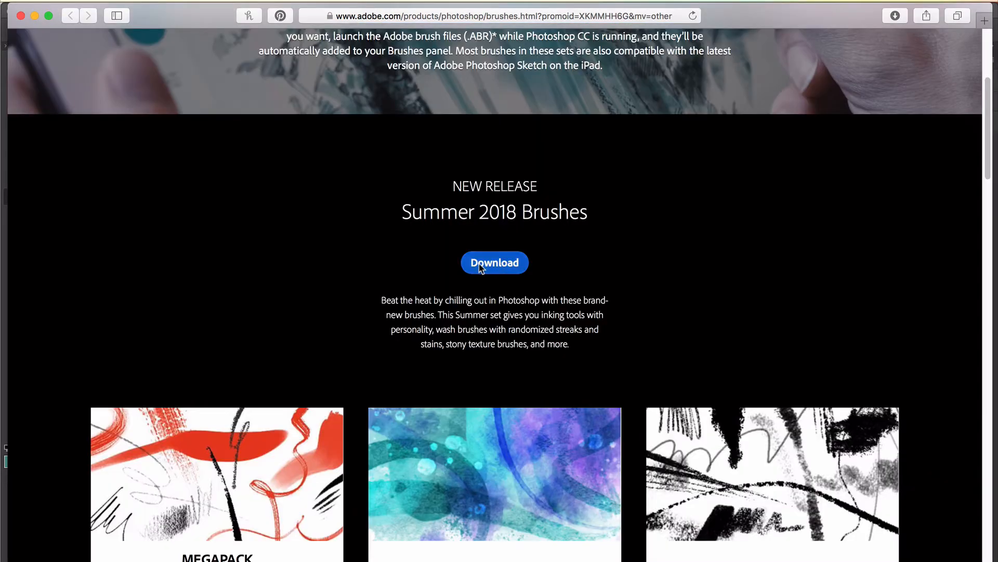
scroll("up", 3)
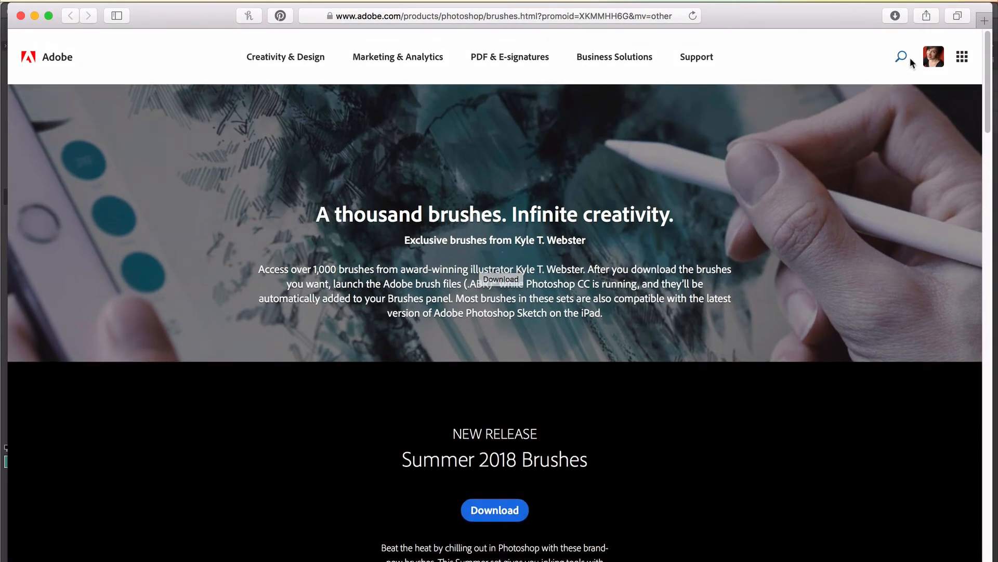
scroll("down", 3)
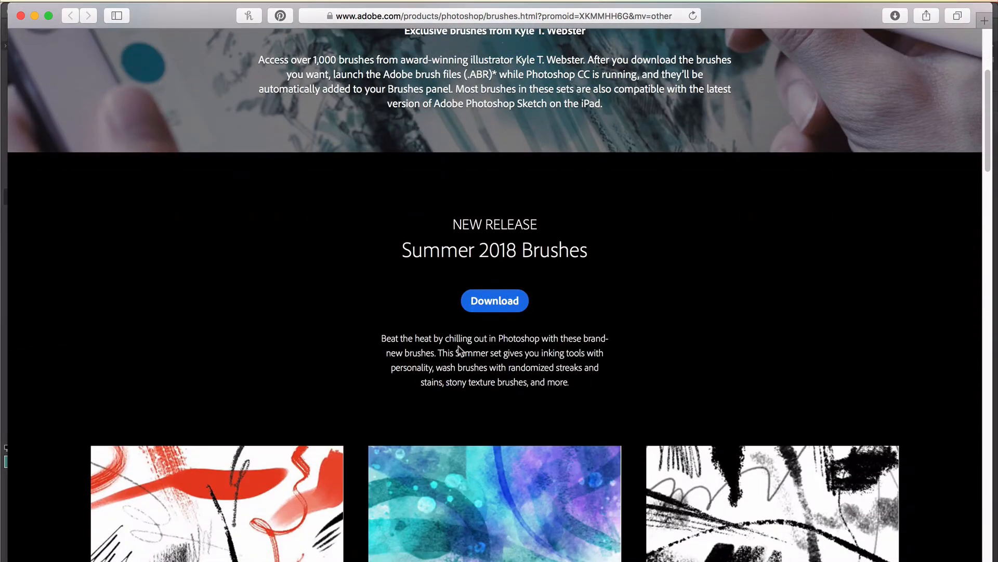
scroll("down", 3)
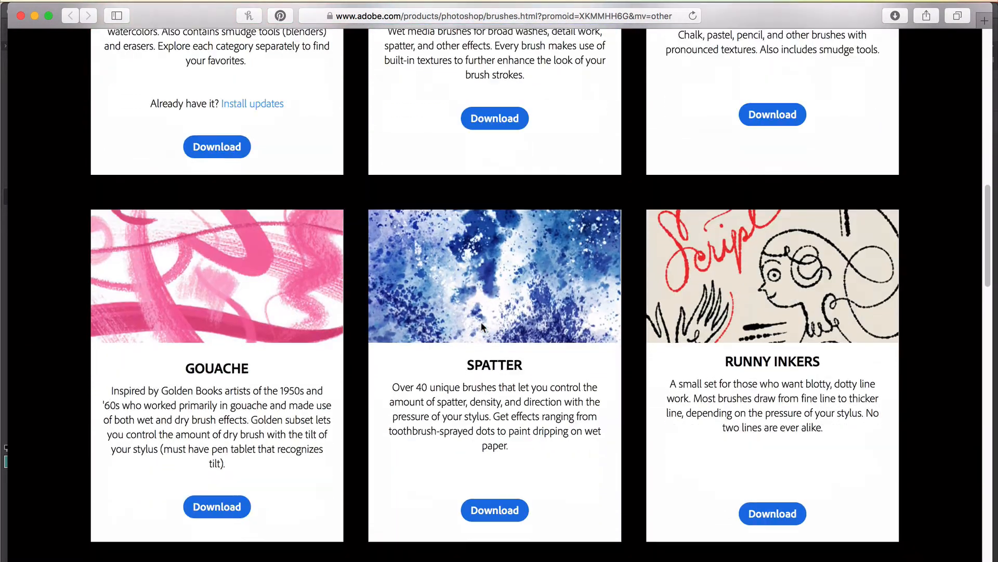
scroll("down", 3)
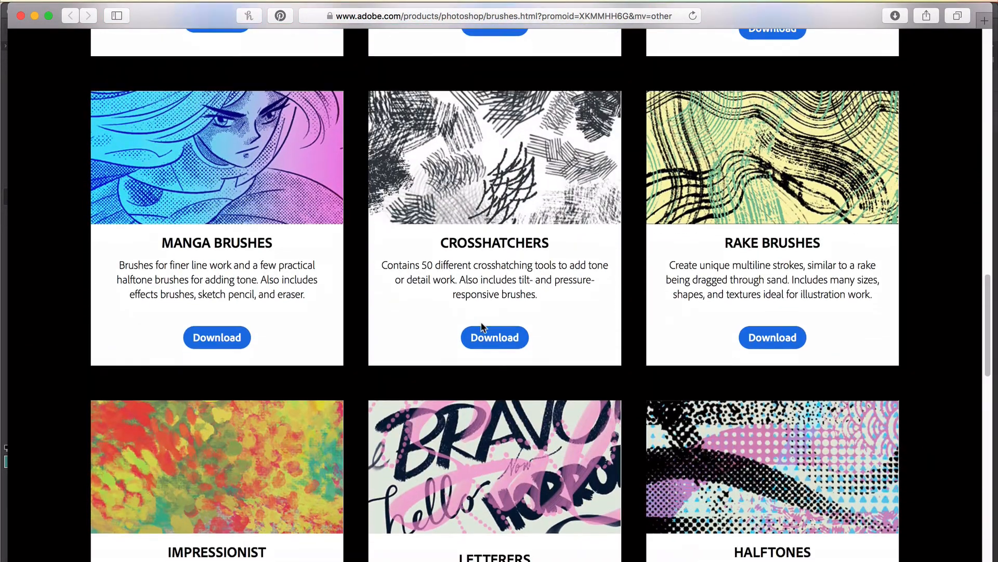
scroll("down", 3)
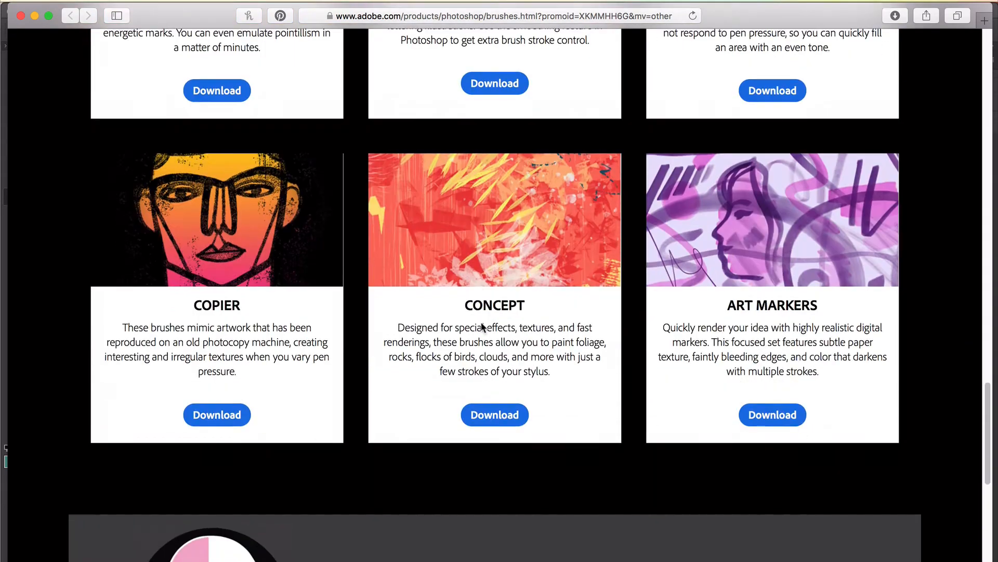
scroll("down", 3)
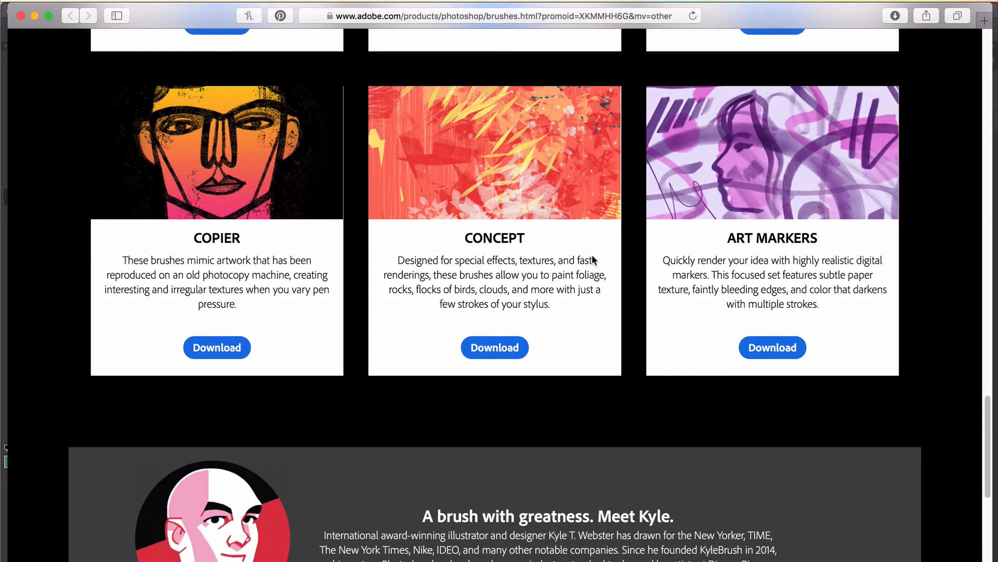
scroll("up", 3)
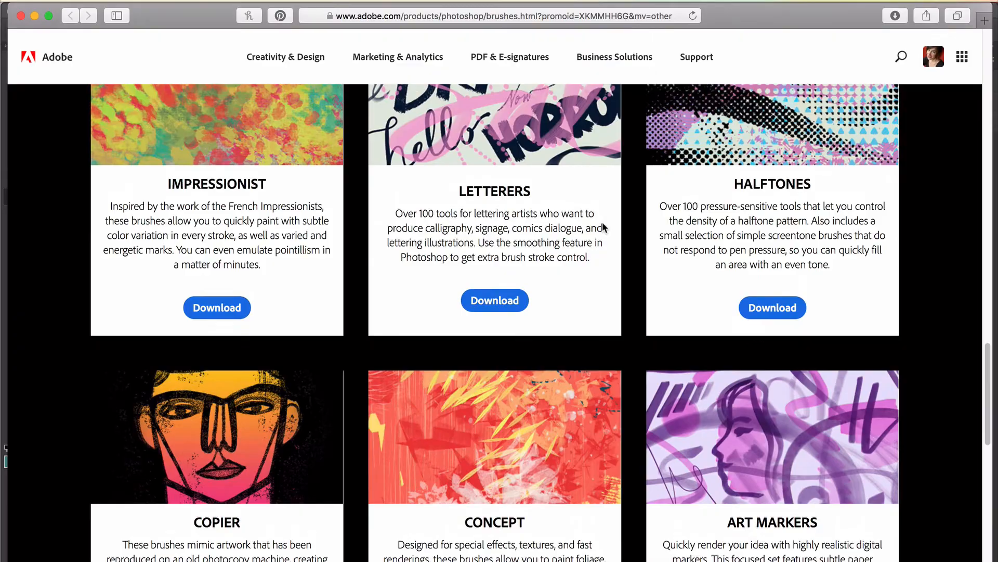
scroll("up", 3)
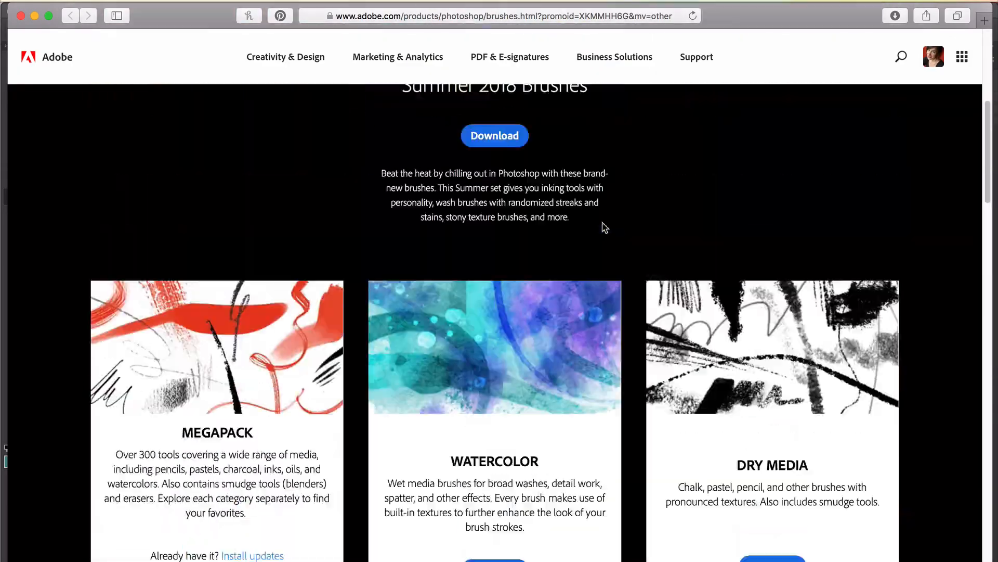
scroll("up", 3)
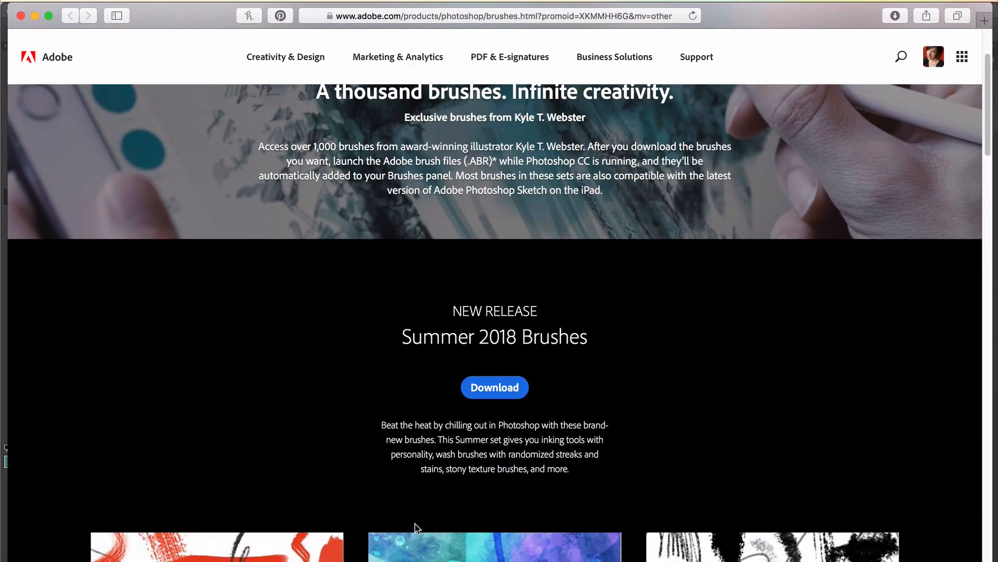
scroll("down", 3)
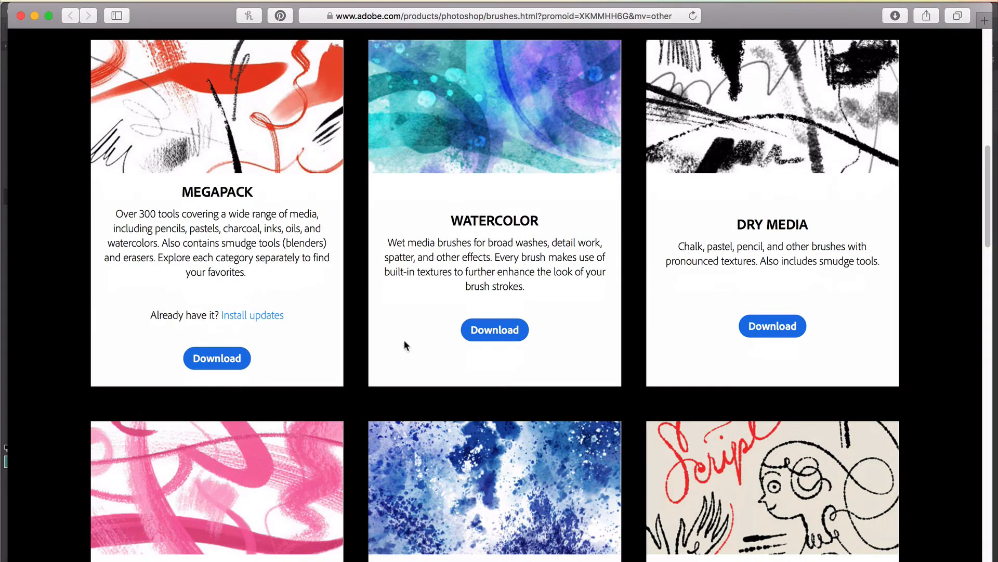
scroll("up", 3)
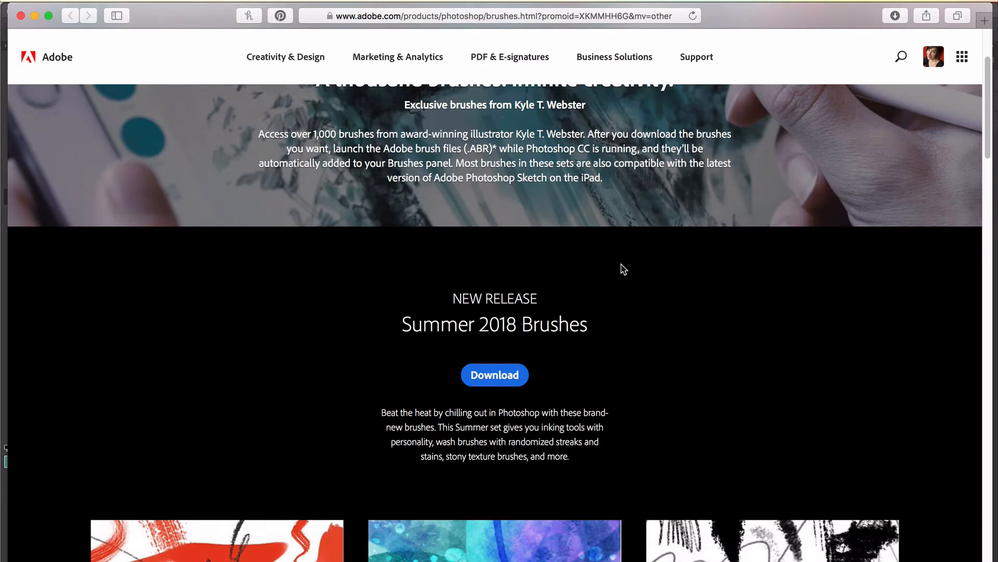
mouse_move(495, 374)
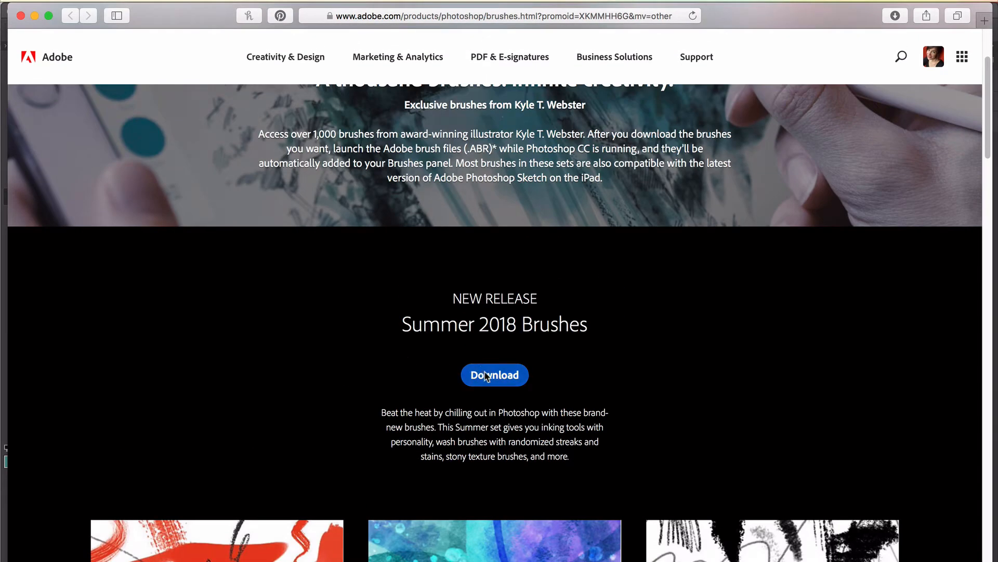
Download the Summer 2018 Brushes pack and reveal summer-brushes-2018.abr in Downloads
left_click(495, 375)
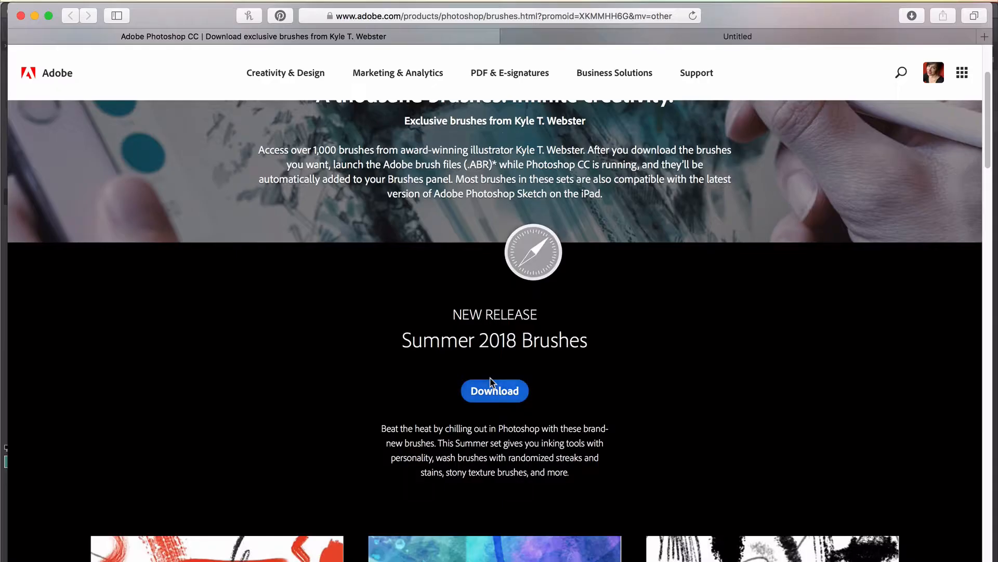
left_click(494, 391)
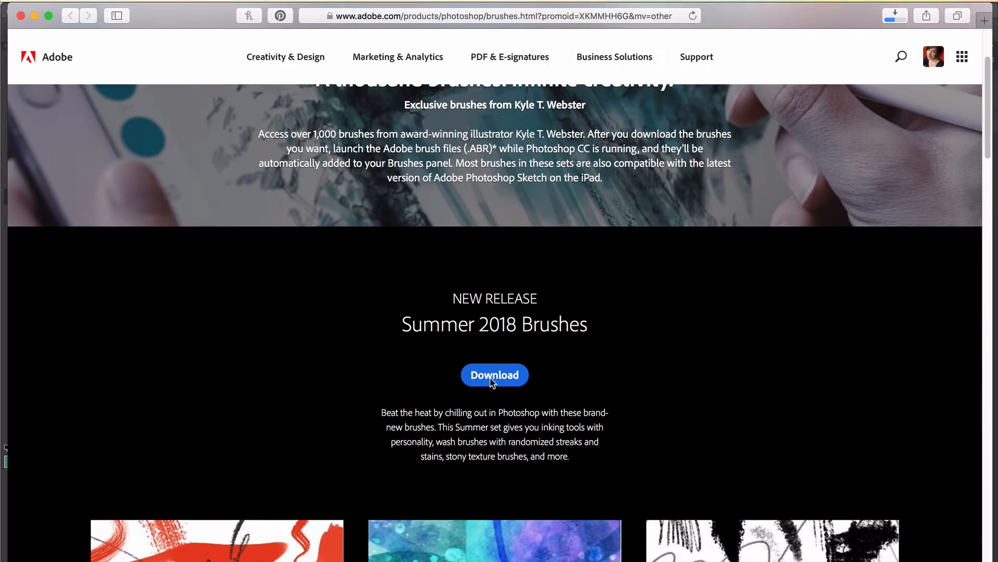
left_click(494, 374)
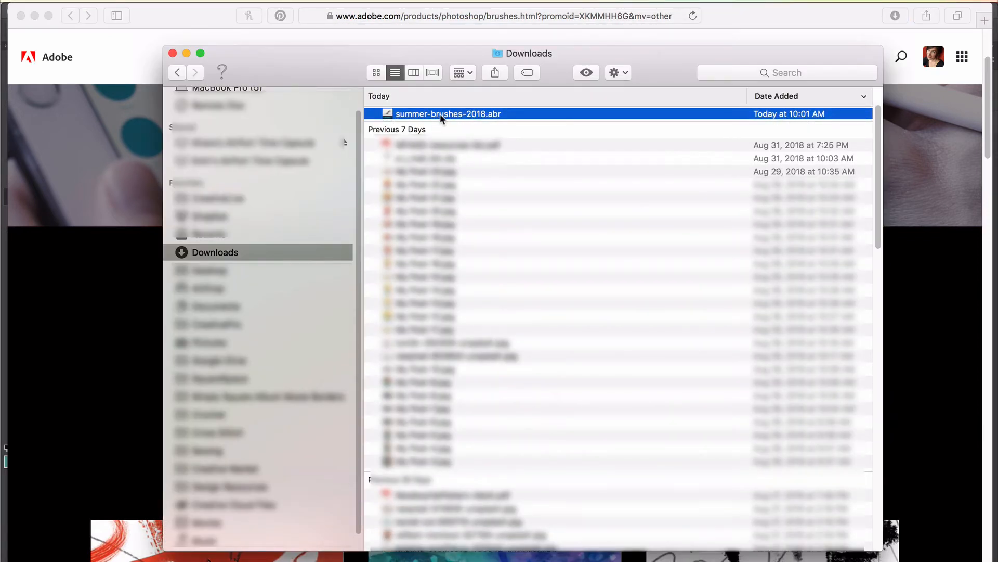
mouse_move(456, 122)
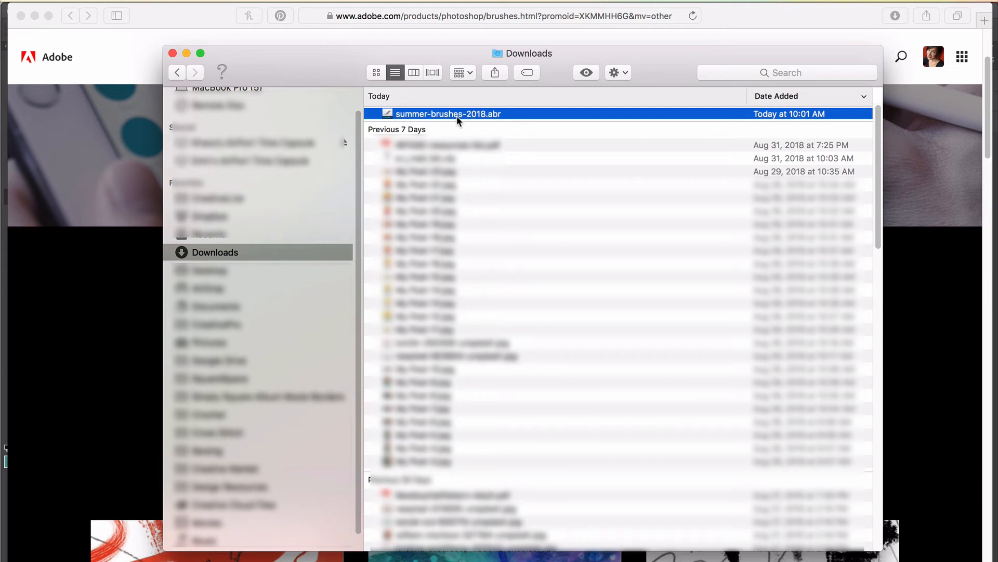
mouse_move(490, 117)
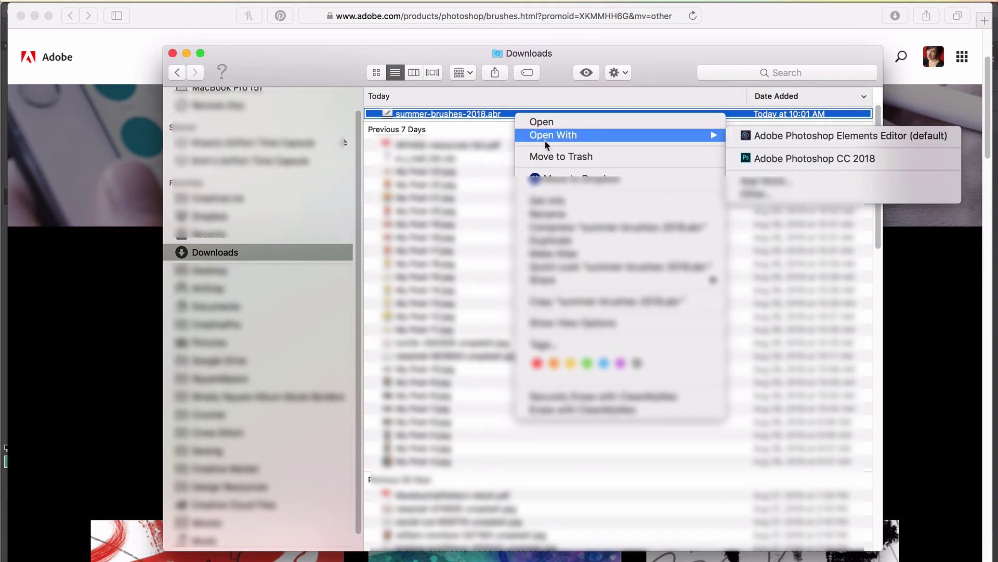
mouse_move(813, 158)
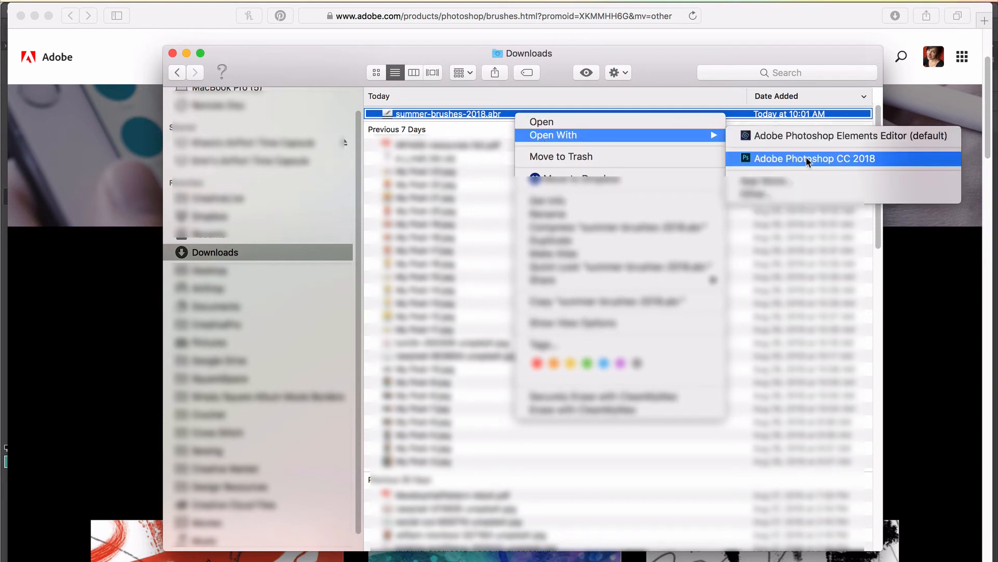
Open summer-brushes-2018.abr with Adobe Photoshop CC 2018
left_click(814, 158)
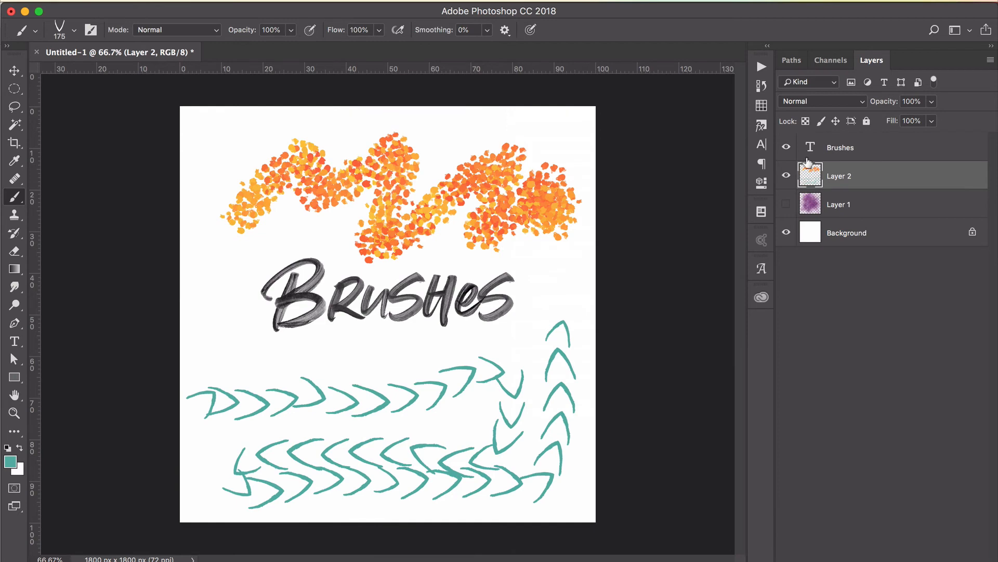
Open the brush presets and scroll down to the summer-brushes-2018 folders
left_click(73, 31)
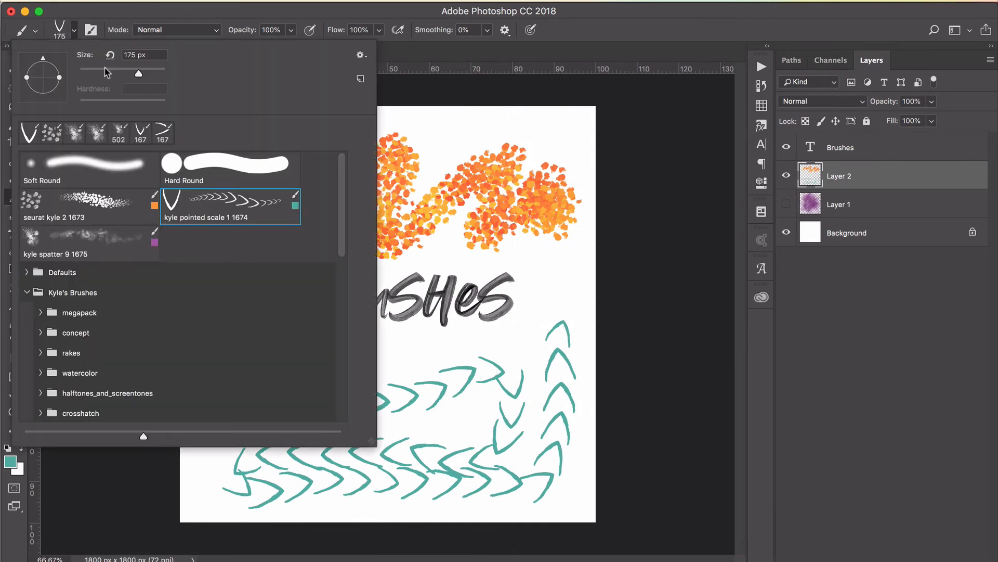
scroll("down", 3)
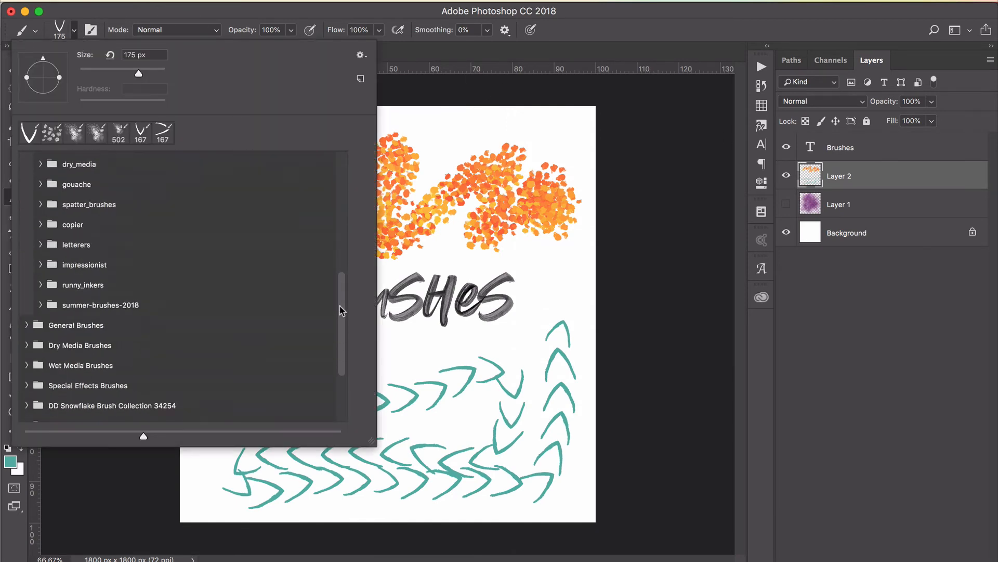
scroll("down", 3)
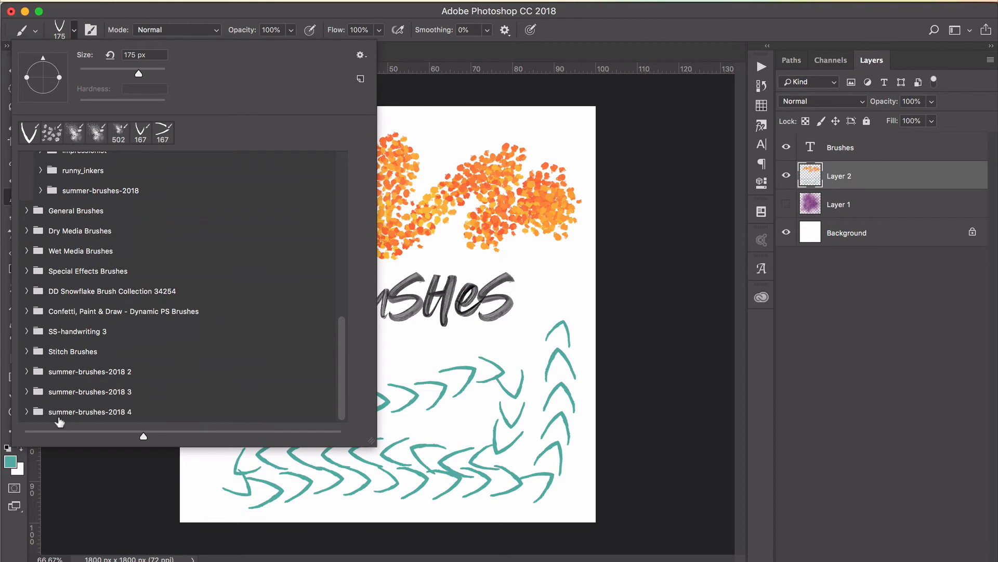
mouse_move(45, 424)
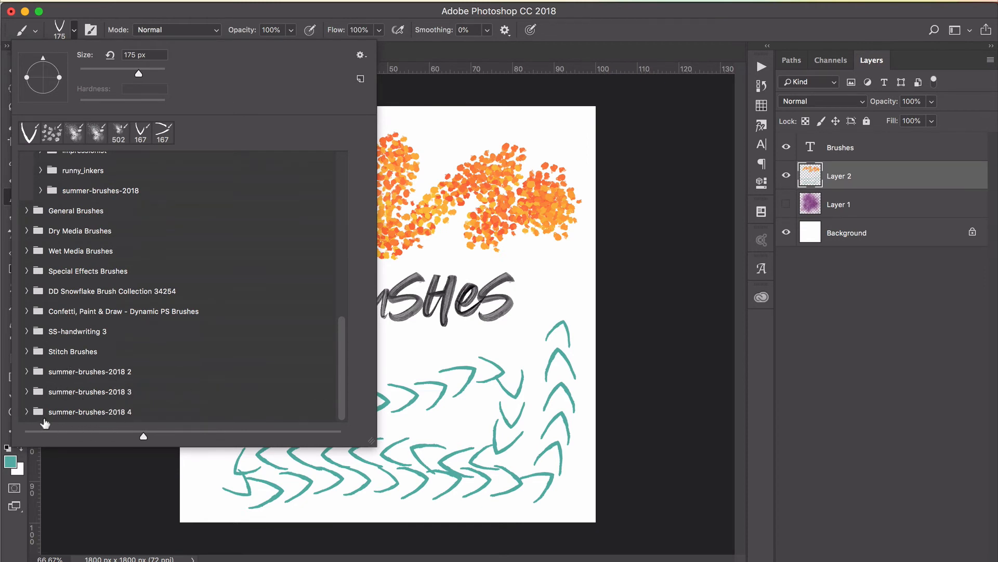
mouse_move(206, 311)
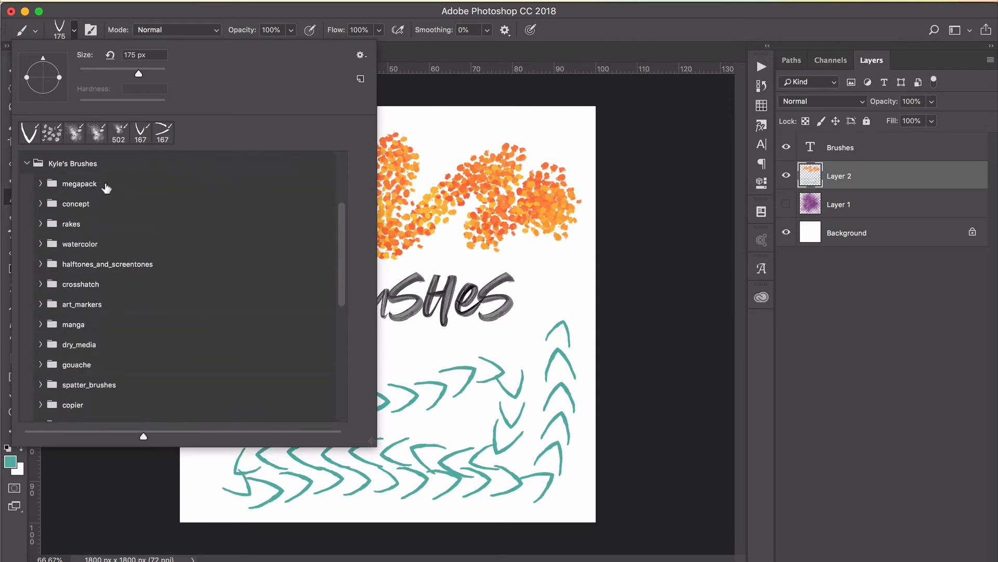
mouse_move(54, 198)
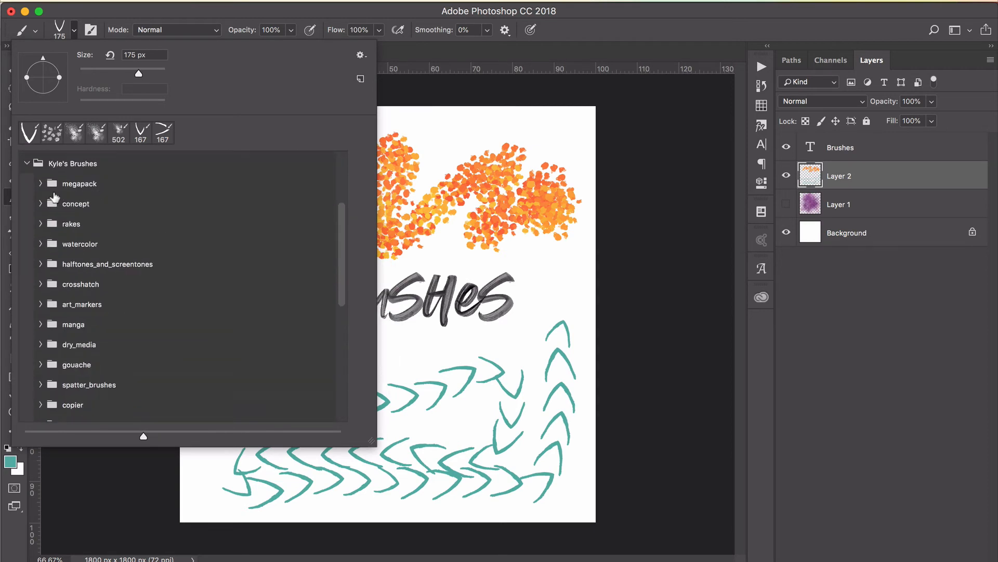
scroll("down", 3)
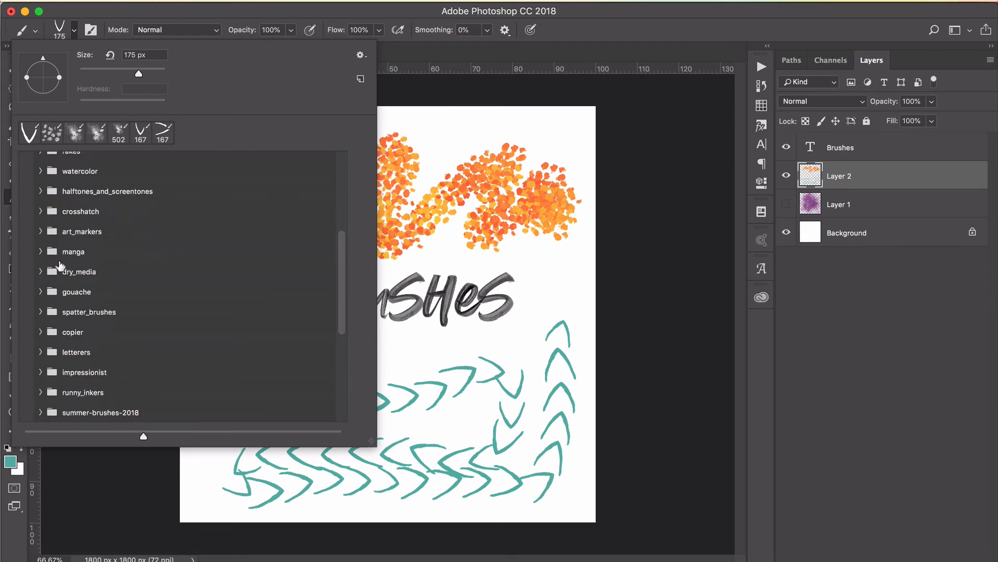
scroll("down", 3)
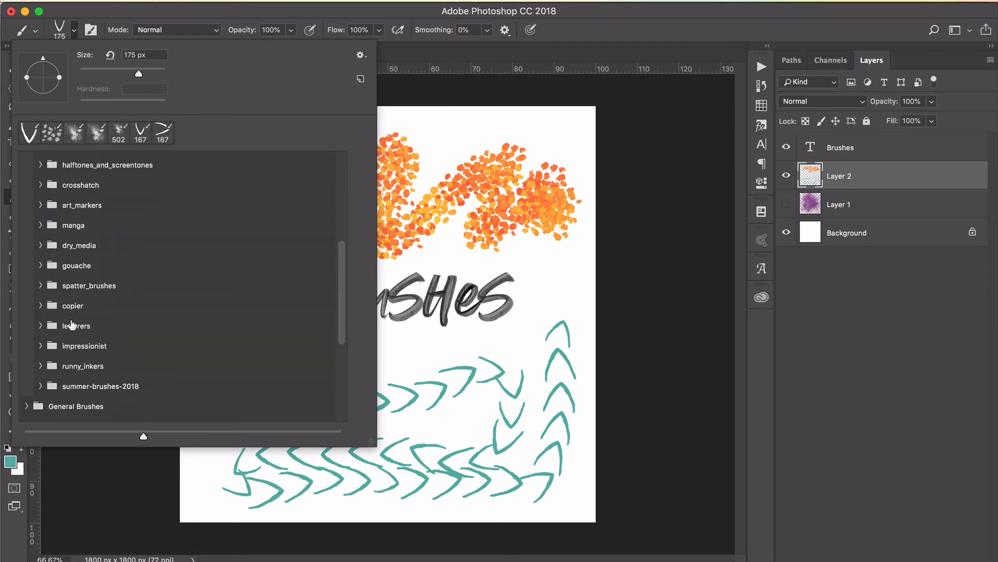
mouse_move(107, 311)
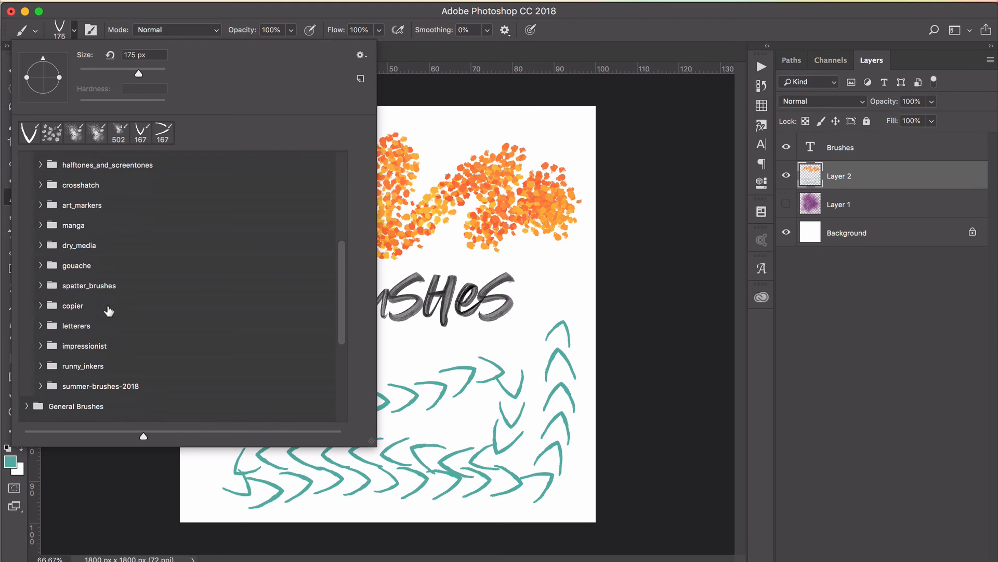
mouse_move(72, 309)
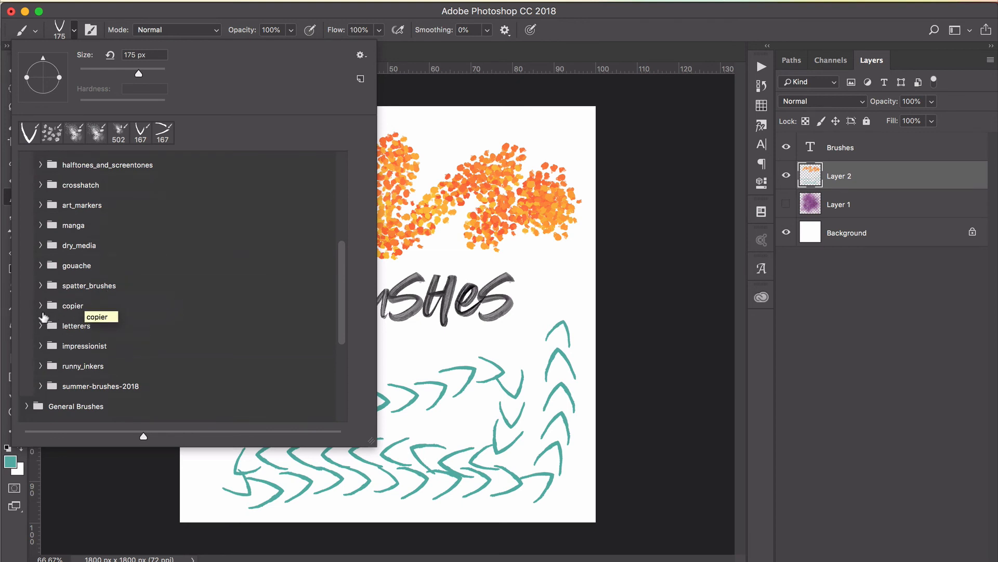
left_click(40, 285)
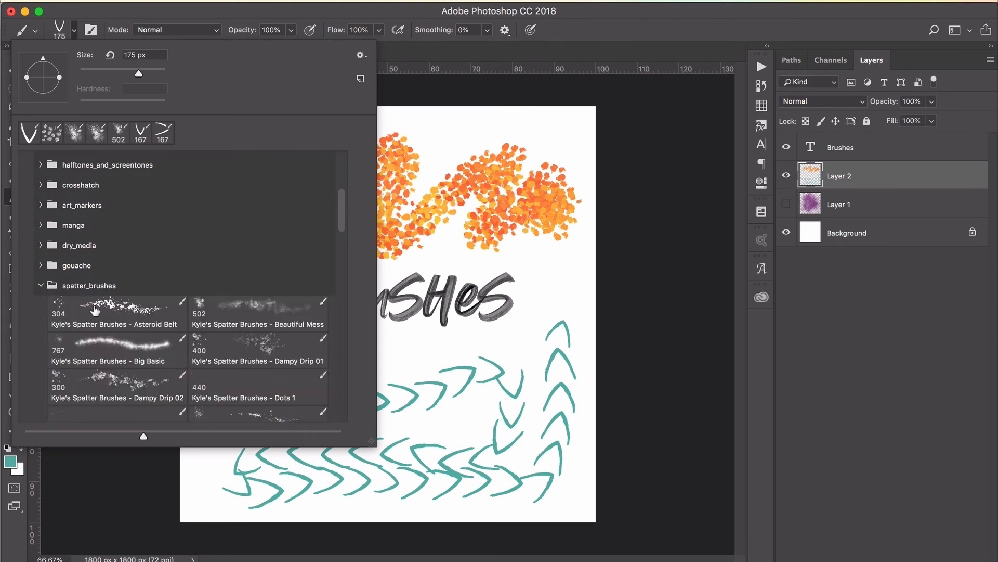
left_click(40, 285)
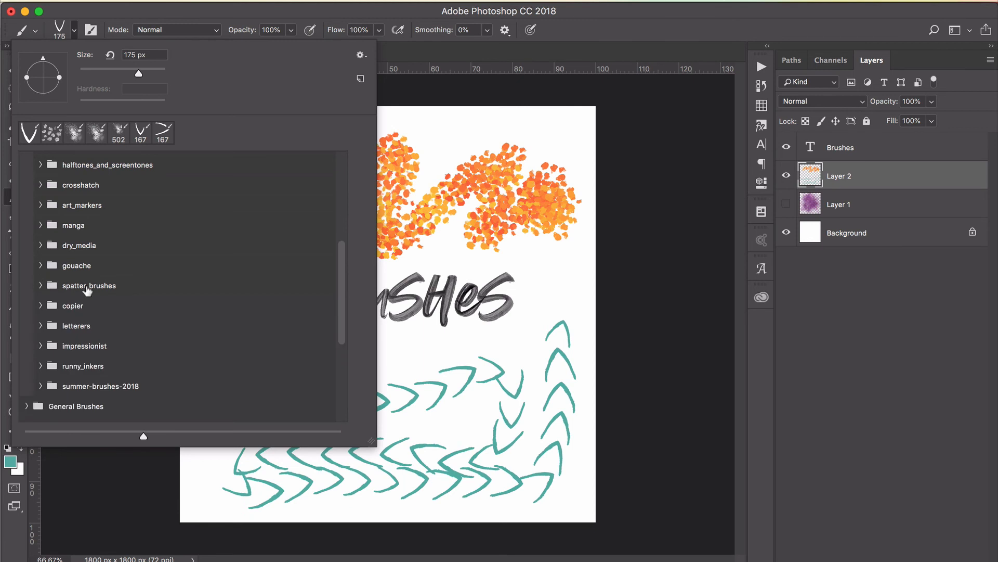
scroll("up", 3)
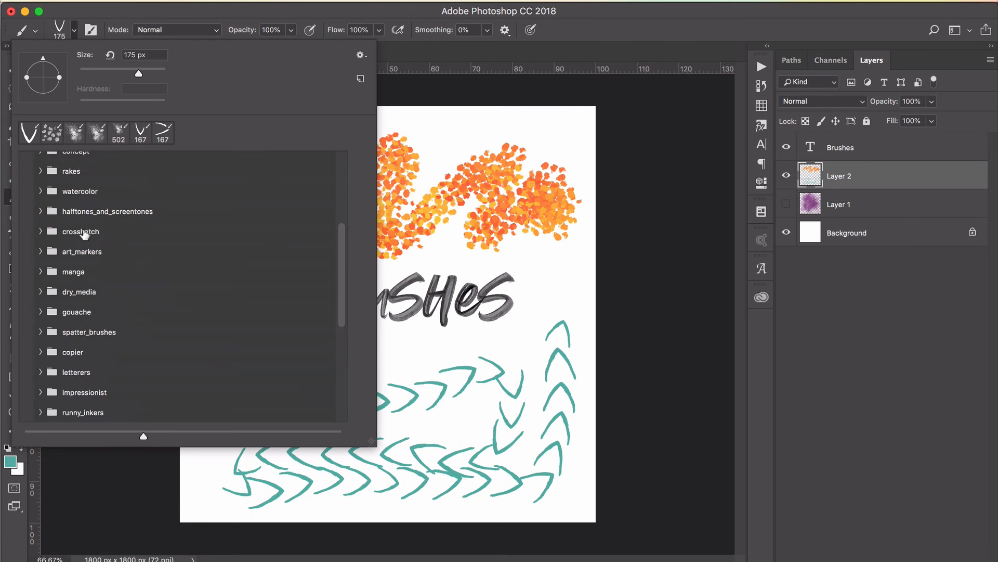
mouse_move(81, 231)
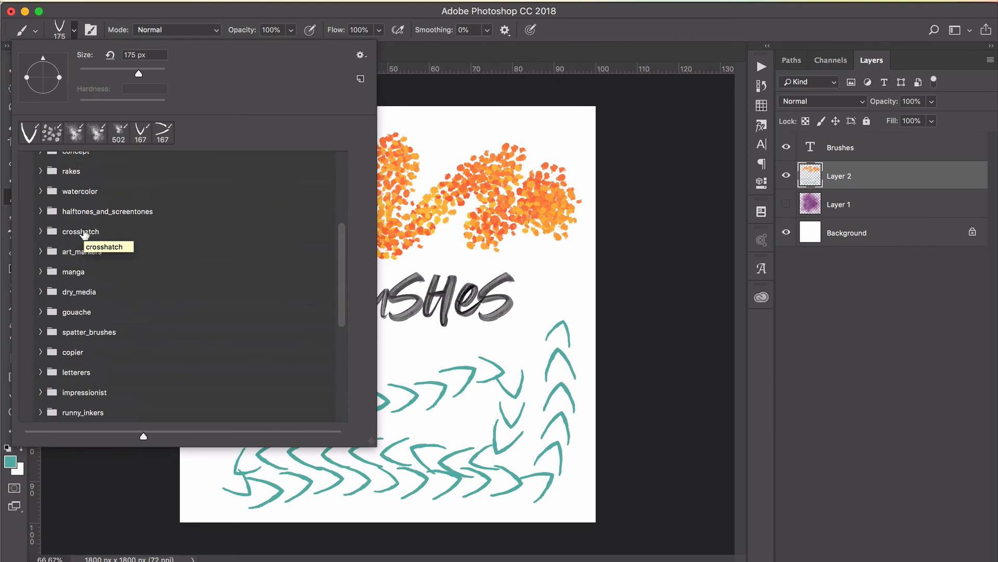
mouse_move(84, 235)
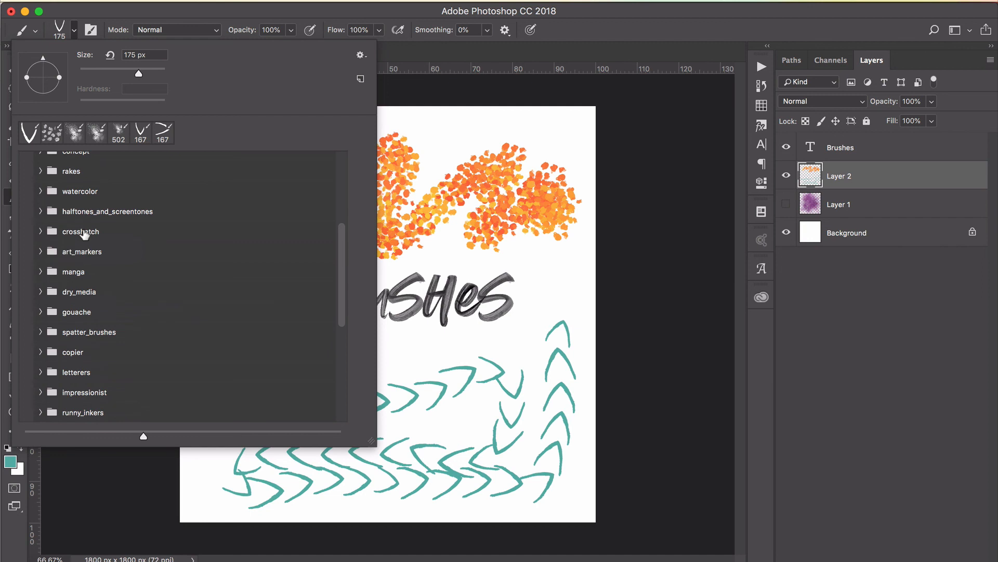